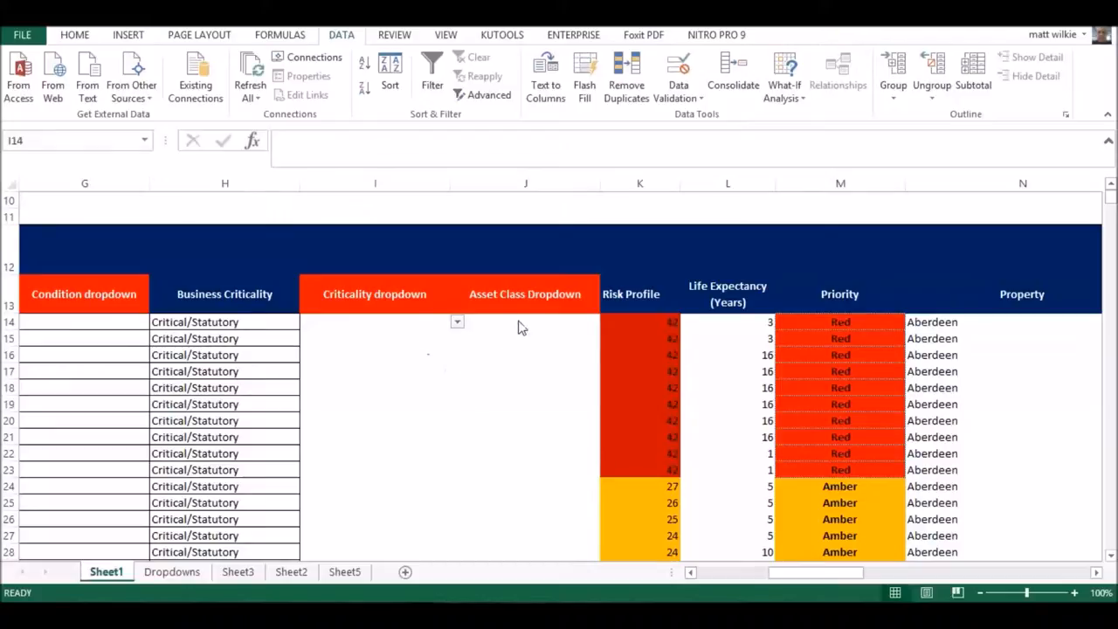
Step: Select cell J14 under the Asset Class Dropdown header on Sheet1
{"action": "left_click", "coordinate": [373, 322]}
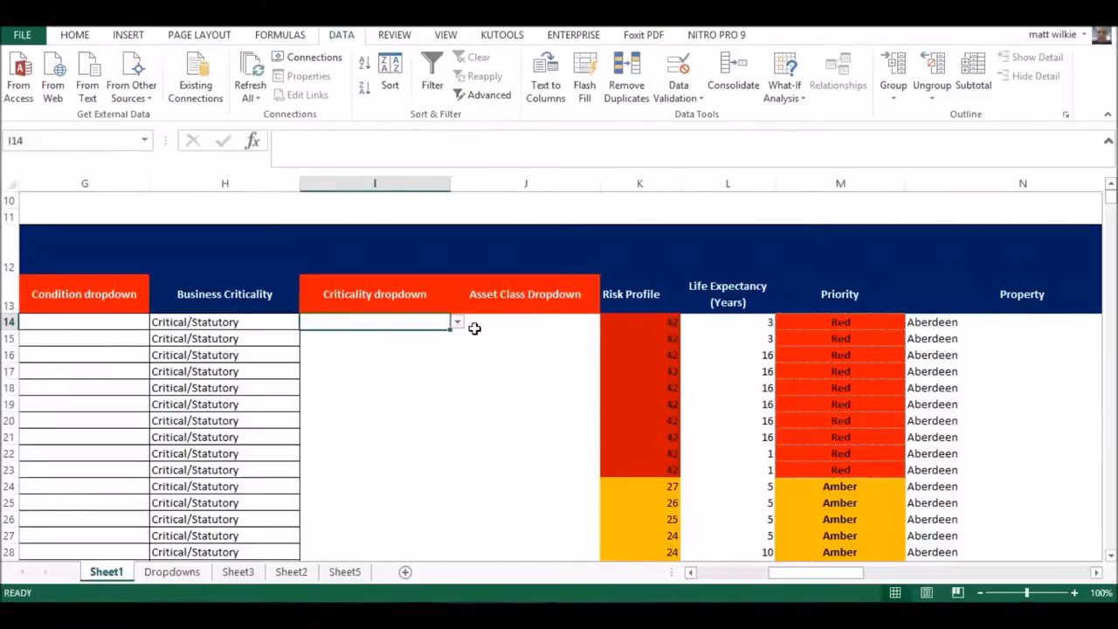
{"action": "left_click", "coordinate": [458, 322]}
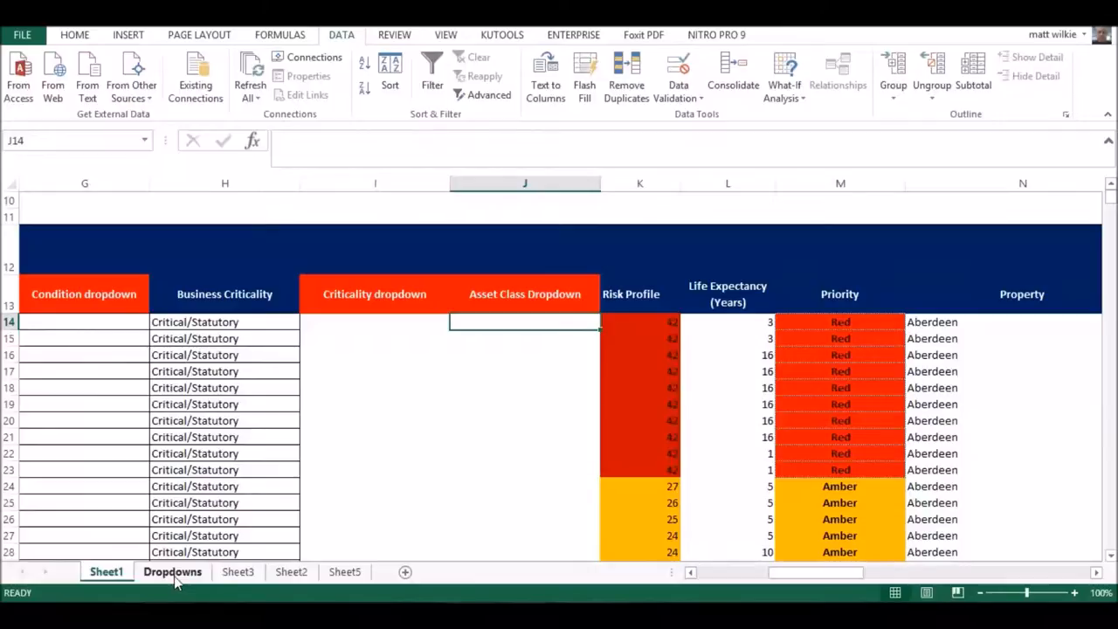
{"action": "left_click", "coordinate": [171, 571]}
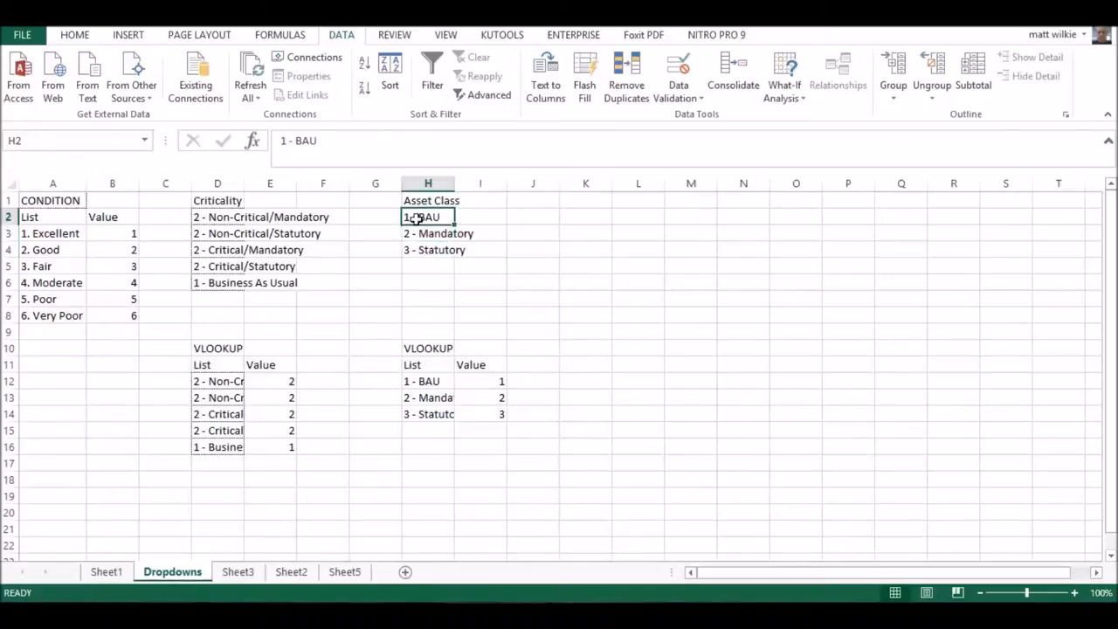
{"action": "left_click_drag", "start_coordinate": [426, 217], "coordinate": [426, 250]}
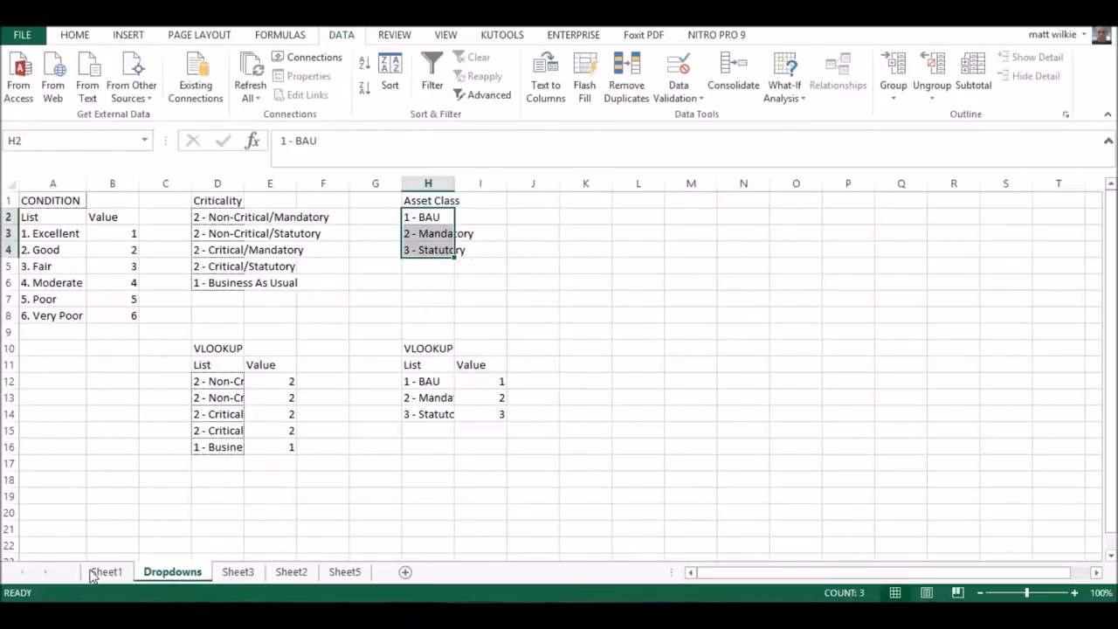
{"action": "left_click", "coordinate": [105, 571]}
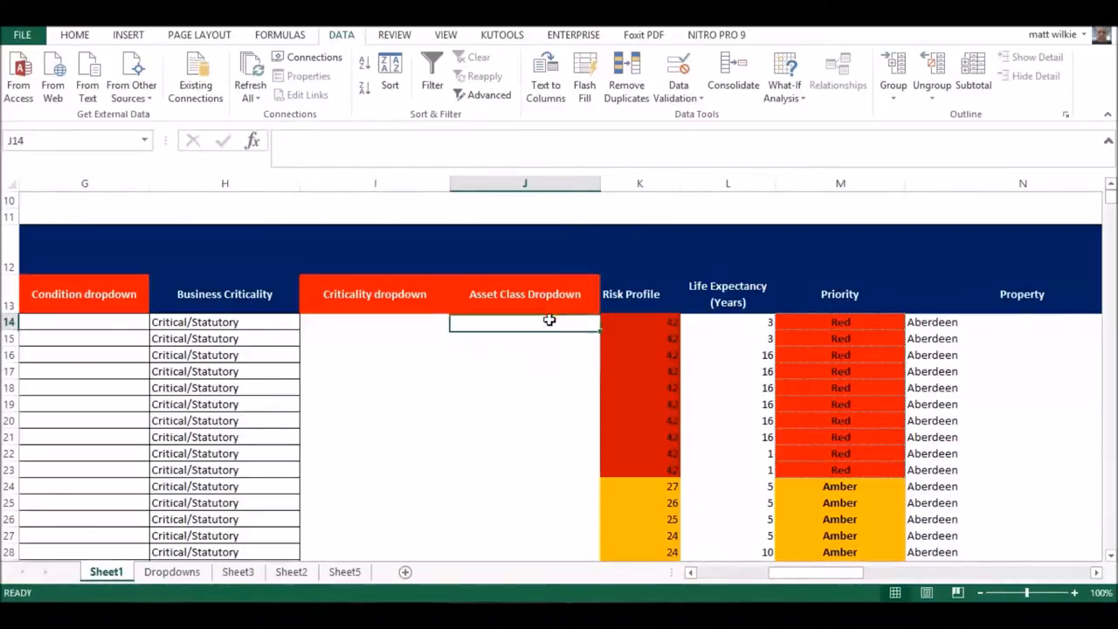
{"action": "mouse_move", "coordinate": [584, 335]}
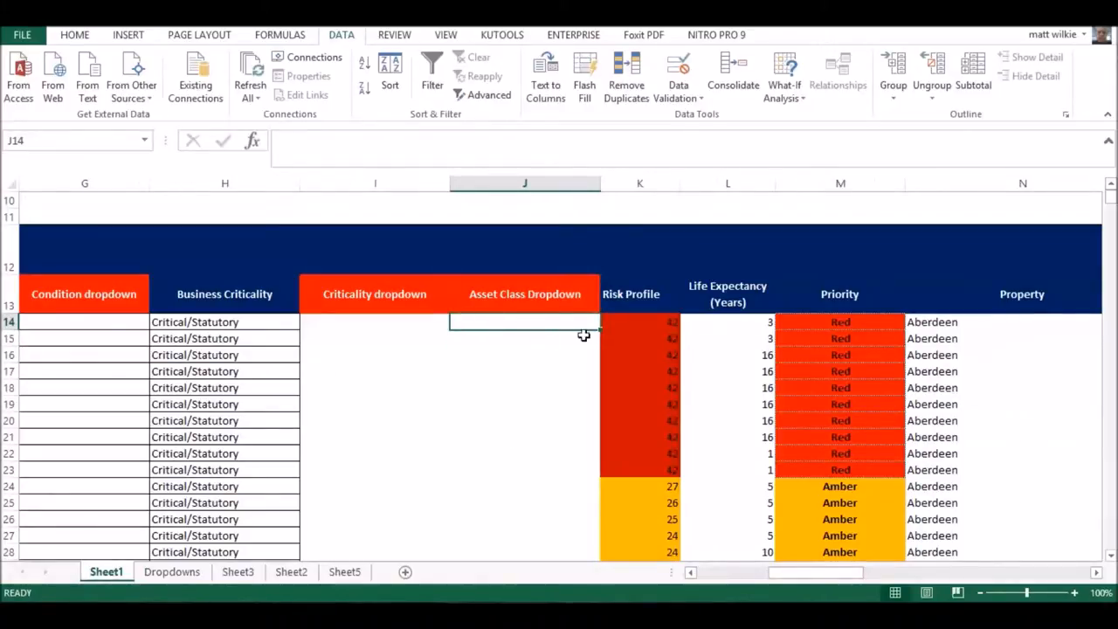
{"action": "mouse_move", "coordinate": [519, 323]}
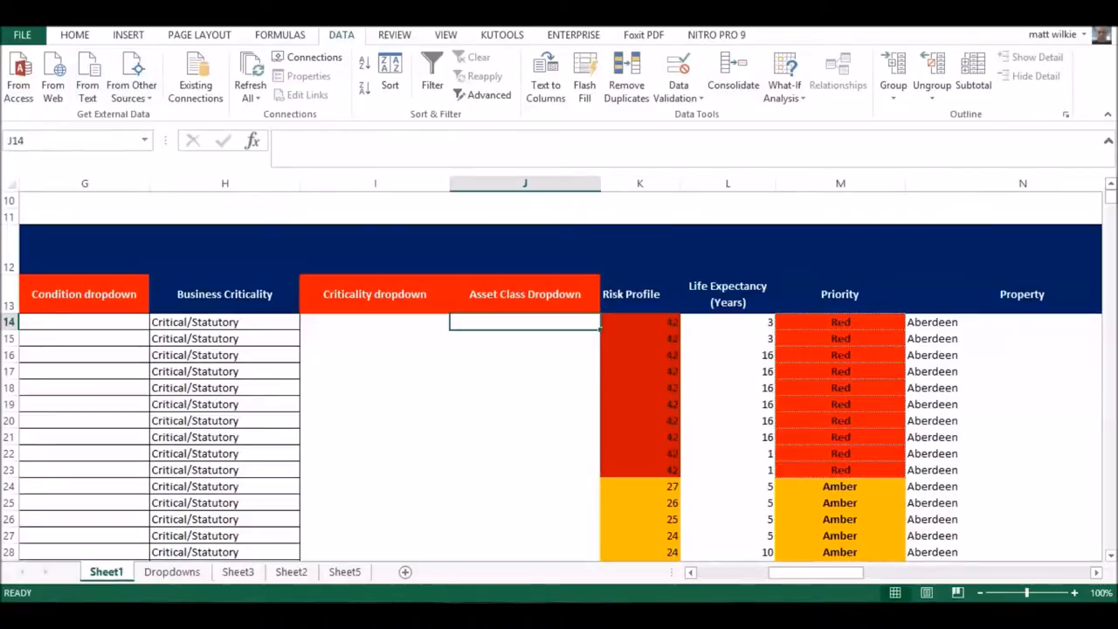
Step: Set J14's Data Validation to Allow: List and start picking the Source range
{"action": "left_click", "coordinate": [73, 35]}
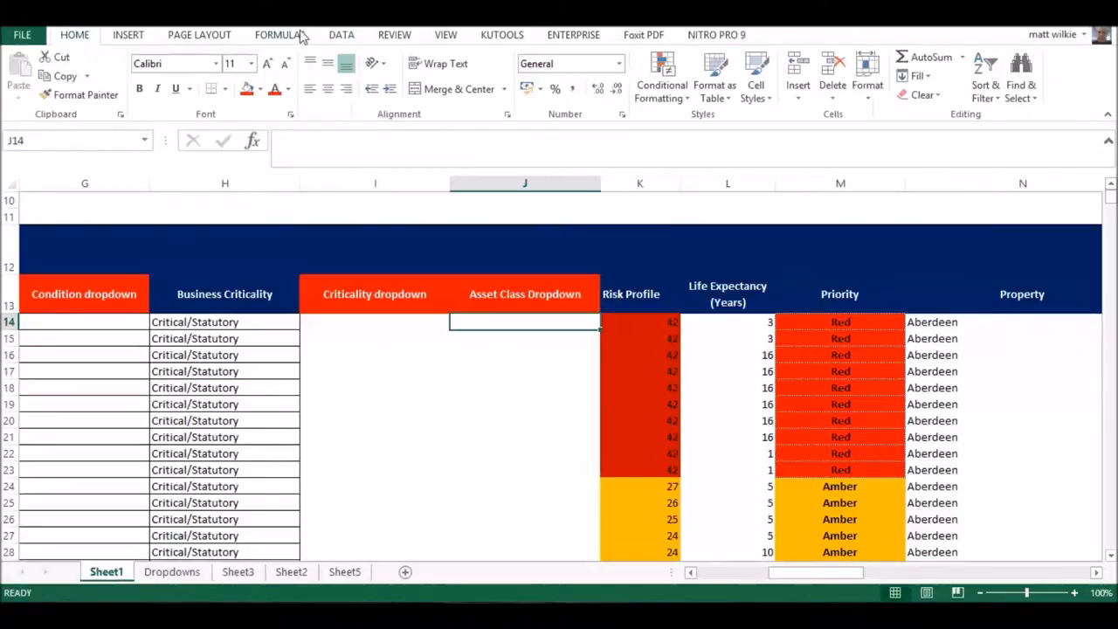
{"action": "left_click", "coordinate": [341, 35]}
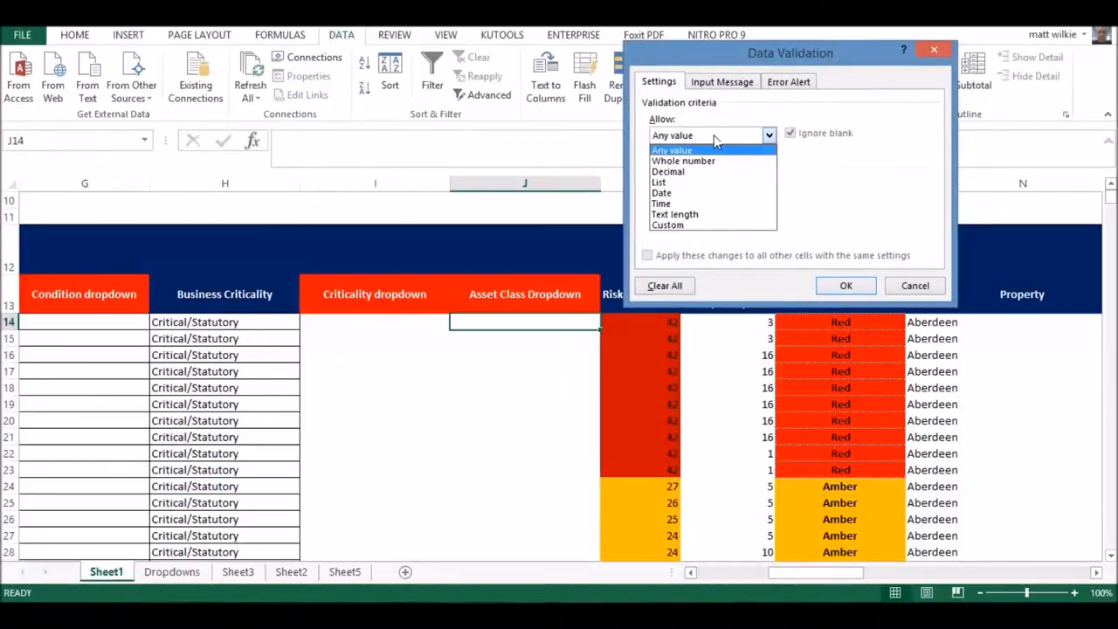
{"action": "left_click", "coordinate": [659, 181]}
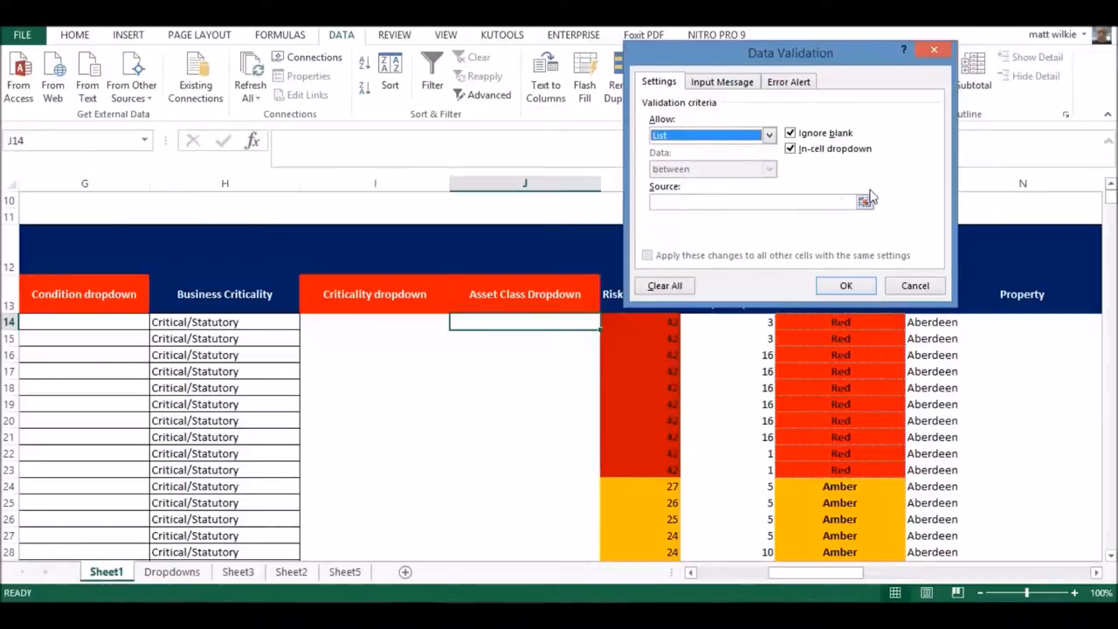
{"action": "left_click", "coordinate": [866, 203]}
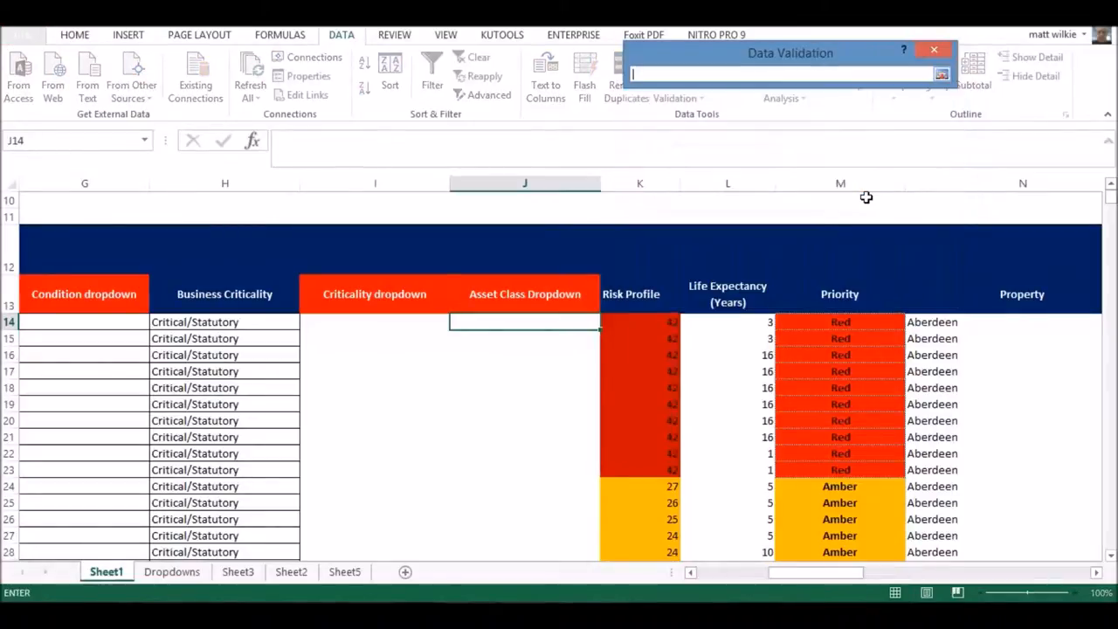
Step: Use Dropdowns!H2:H4 (BAU, Mandatory, Statutory) as the list source and confirm the validation
{"action": "left_click", "coordinate": [171, 571]}
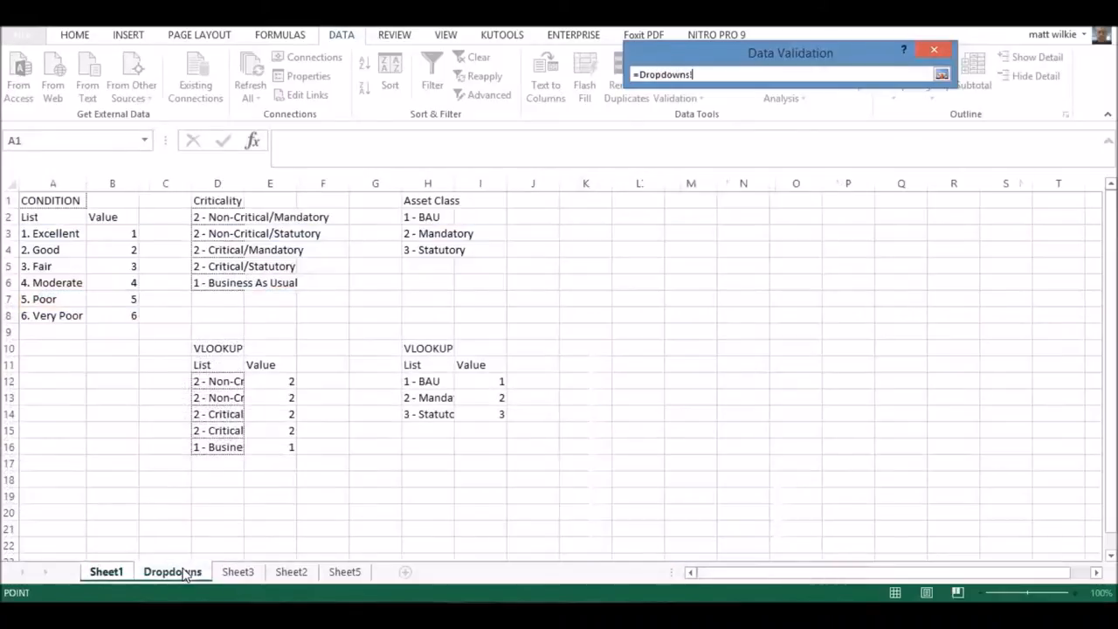
{"action": "left_click_drag", "start_coordinate": [423, 217], "coordinate": [423, 250]}
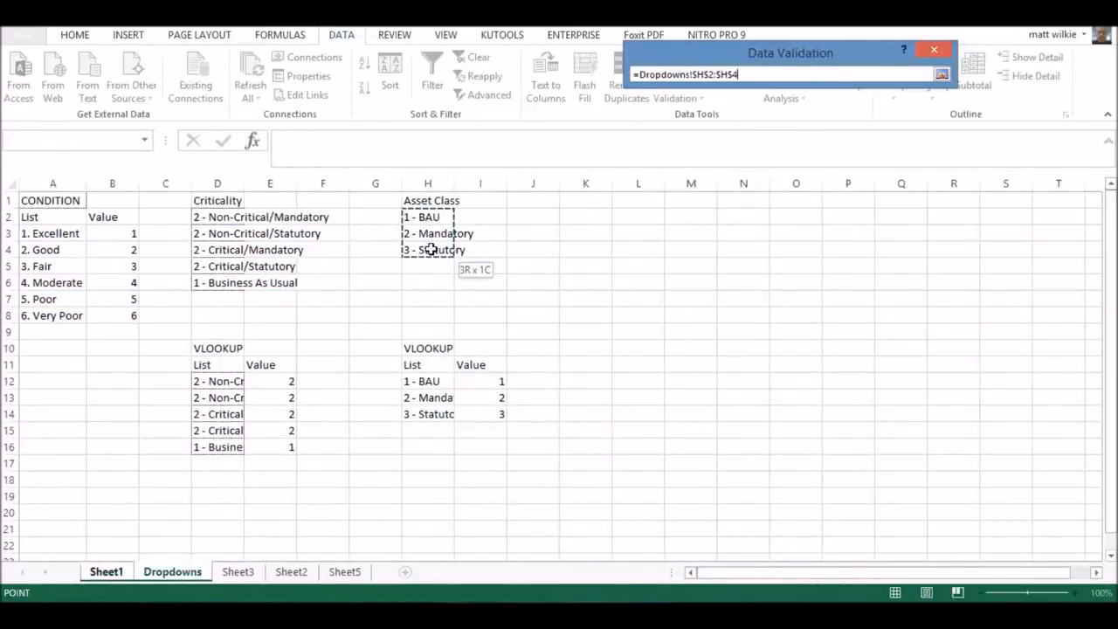
{"action": "left_click", "coordinate": [426, 216]}
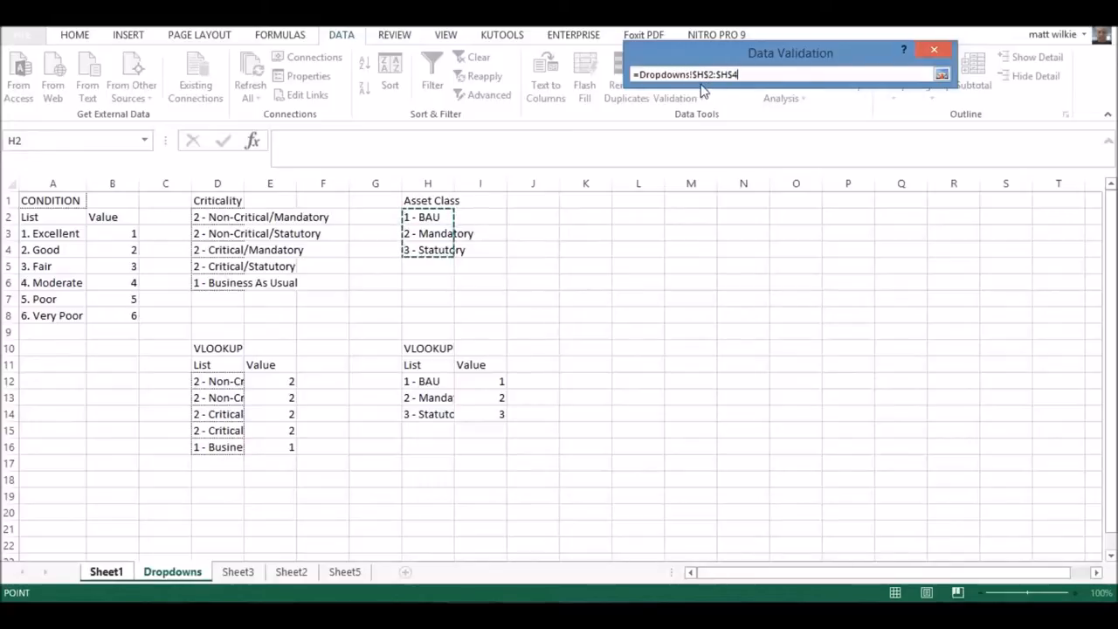
{"action": "left_click", "coordinate": [426, 183]}
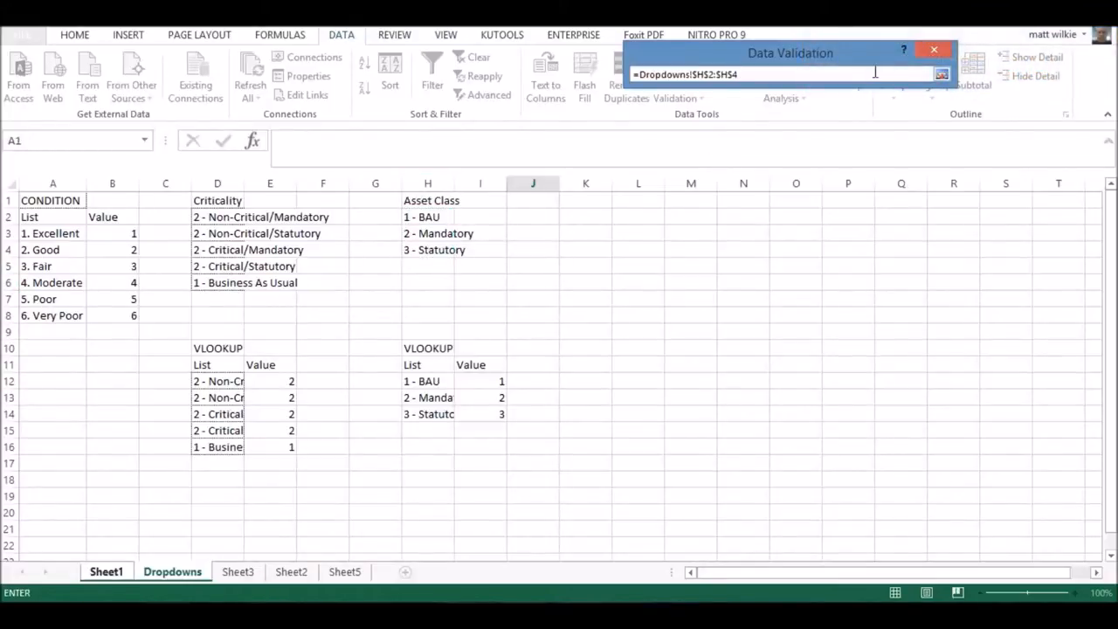
{"action": "left_click", "coordinate": [941, 73]}
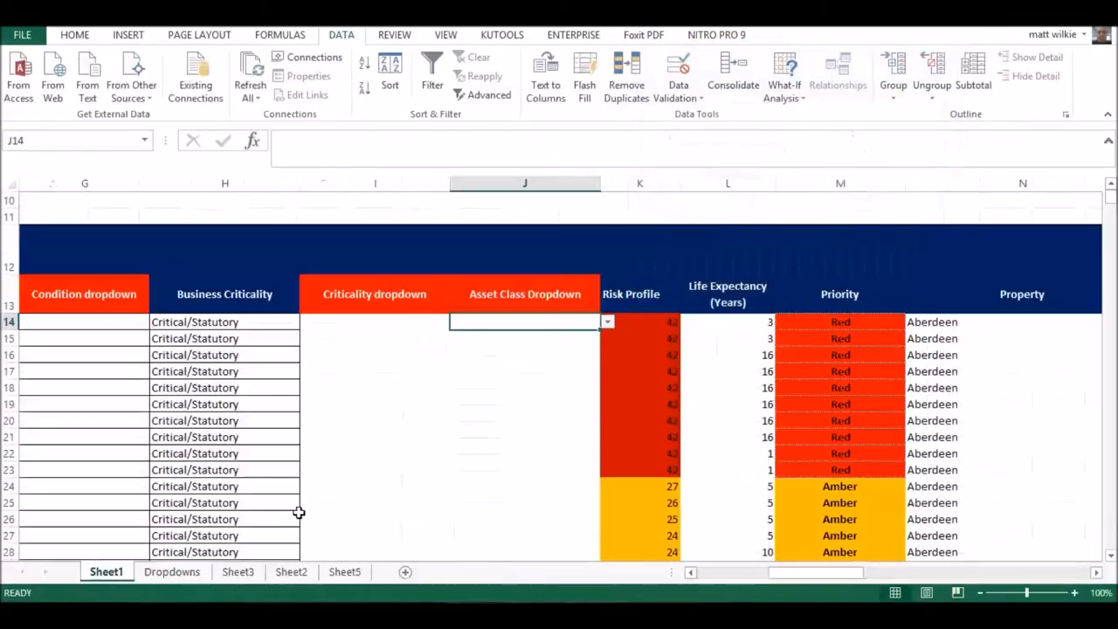
Step: Check J14's new dropdown shows BAU, Mandatory and Statutory without choosing a value
{"action": "left_click", "coordinate": [608, 322]}
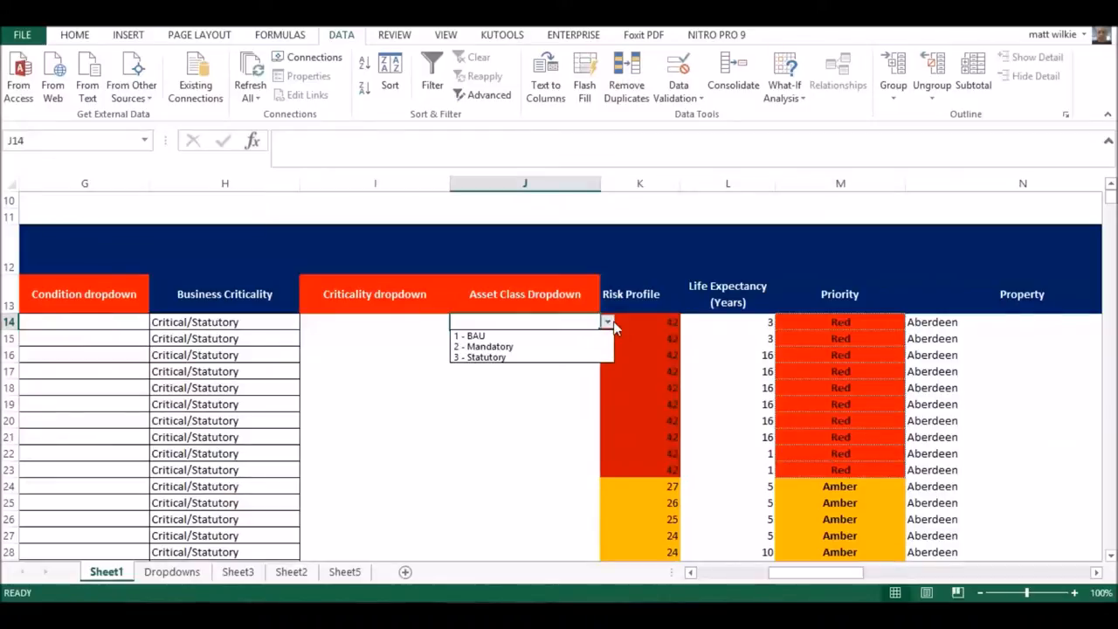
{"action": "left_click", "coordinate": [607, 322]}
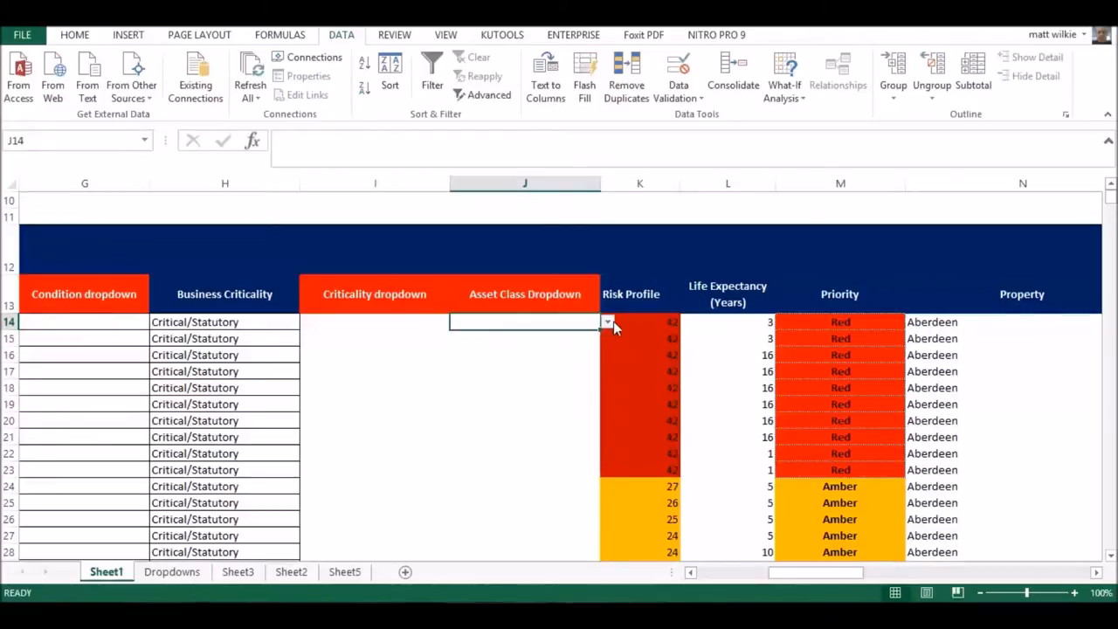